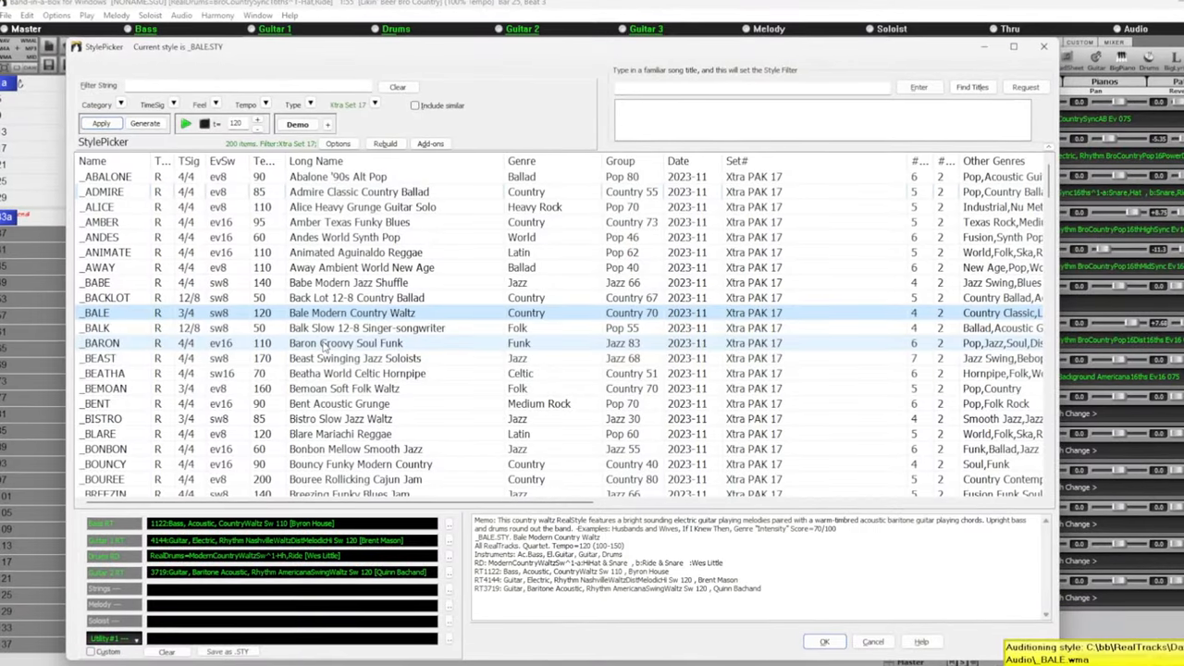
# Step: Filter the style list to XPro Styles Set 6 and audition _CREEL Heavy Prog Rock
pyautogui.click(102, 344)
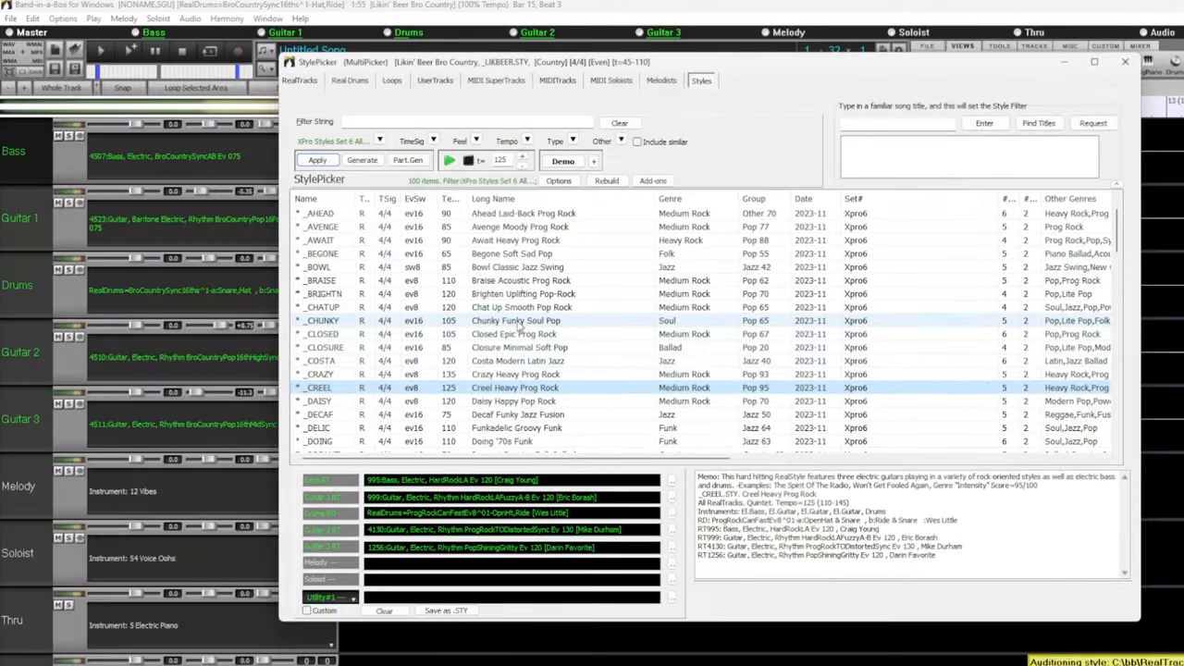
# Step: Filter the StylePicker to the 2024 Pro RealCombos set
pyautogui.click(515, 320)
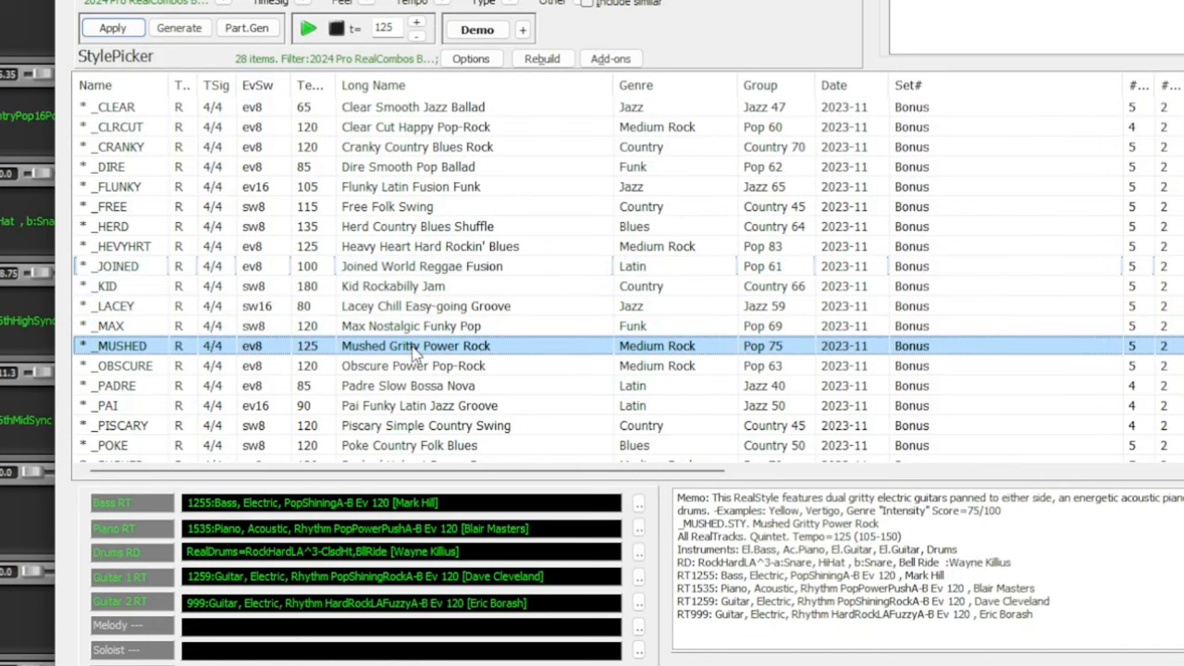
pyautogui.moveTo(550, 425)
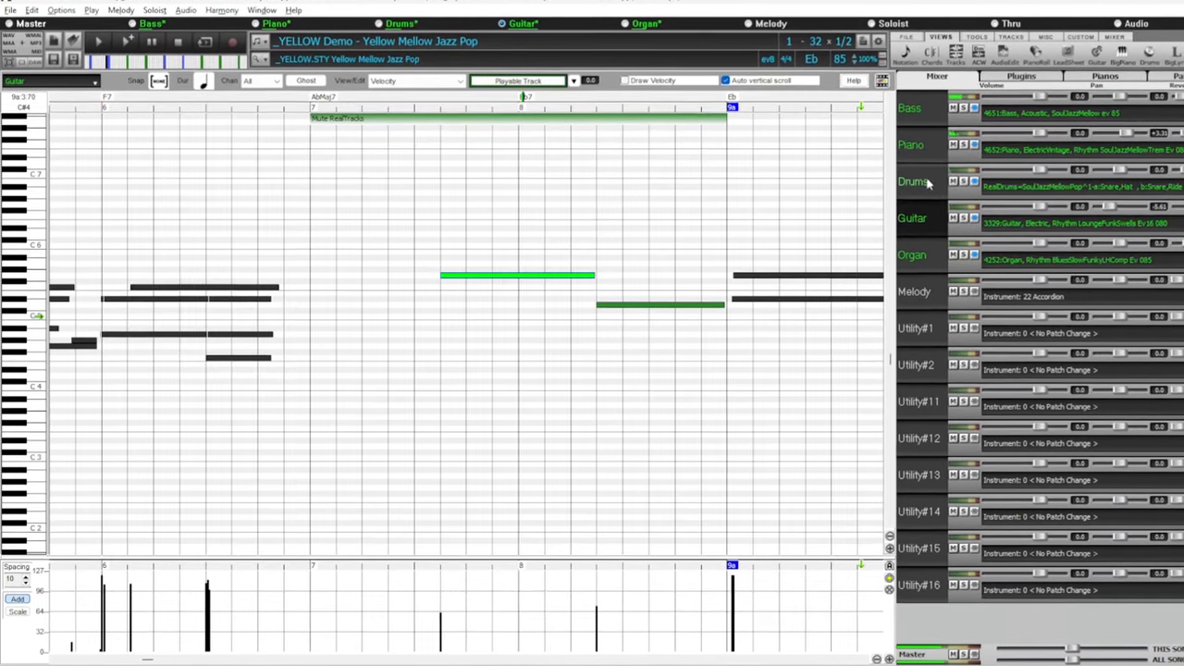
# Step: Close the Piano Roll and go to the forum's style requests board, page 2
pyautogui.click(917, 179)
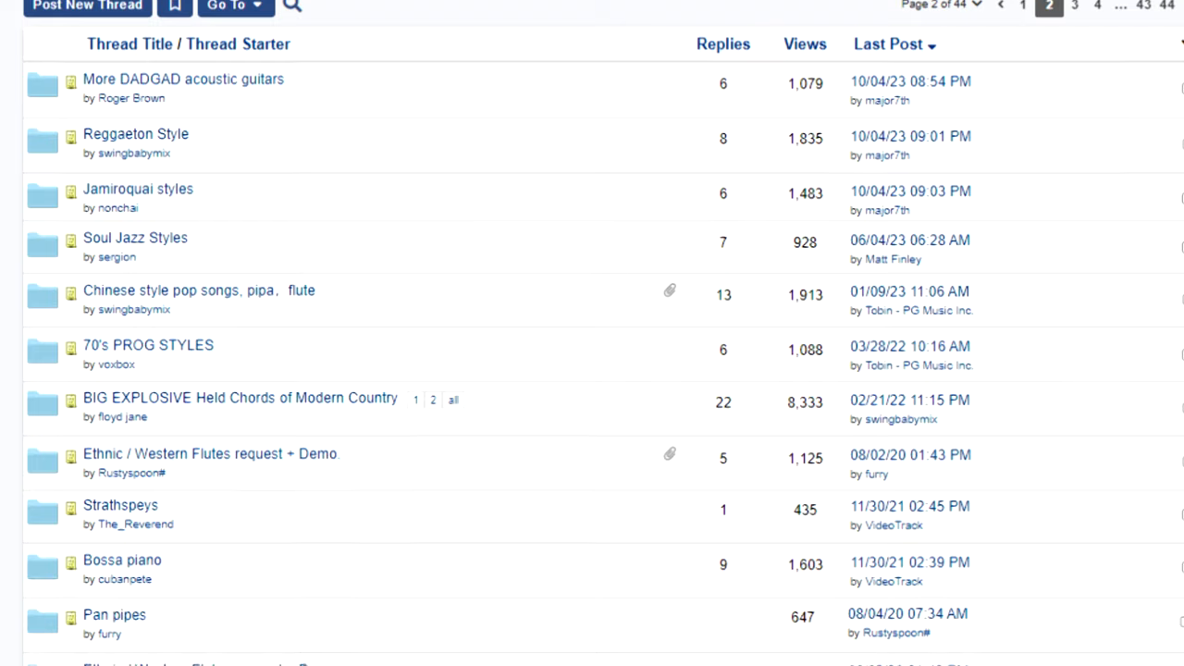
# Step: Scroll through the forum's style request thread list
pyautogui.scroll(3)
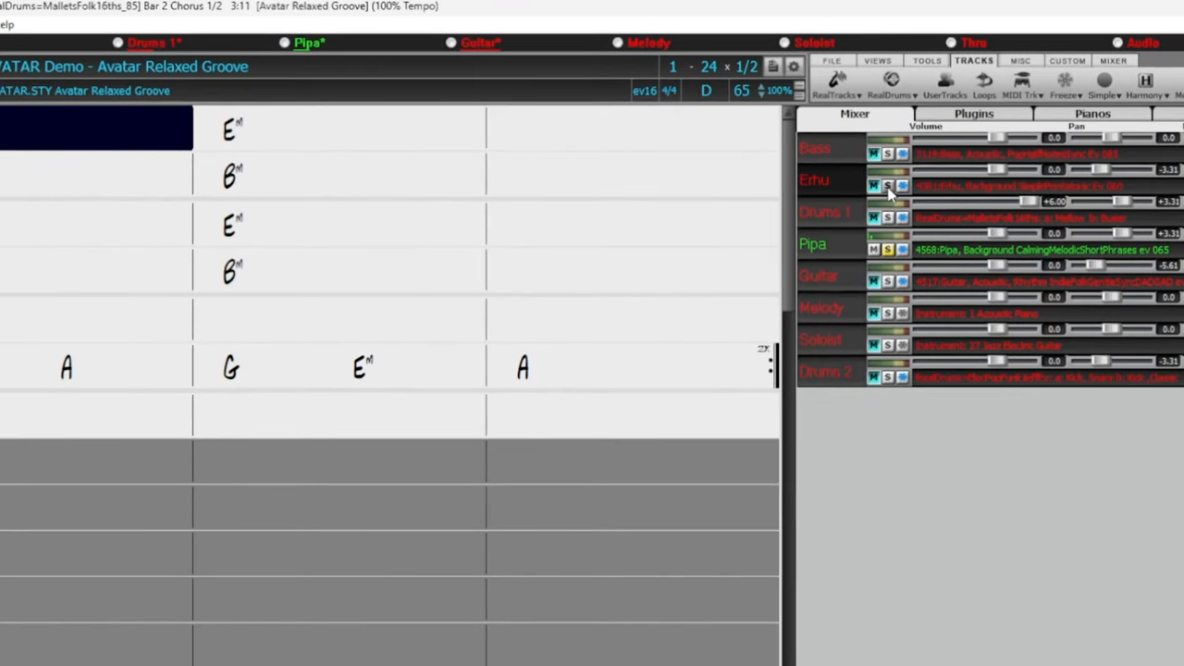
# Step: Solo the Erhu track in the Mixer
pyautogui.click(370, 125)
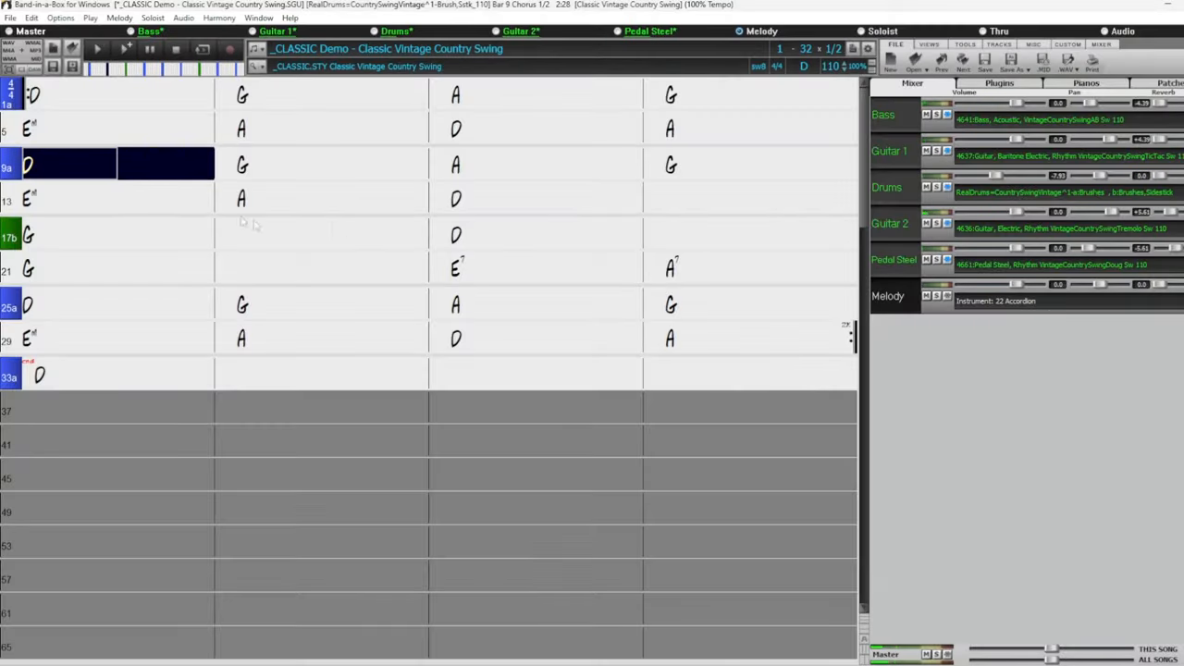
# Step: Play the Country Swing demo, solo Guitar 1 briefly, then unsolo it
pyautogui.click(333, 164)
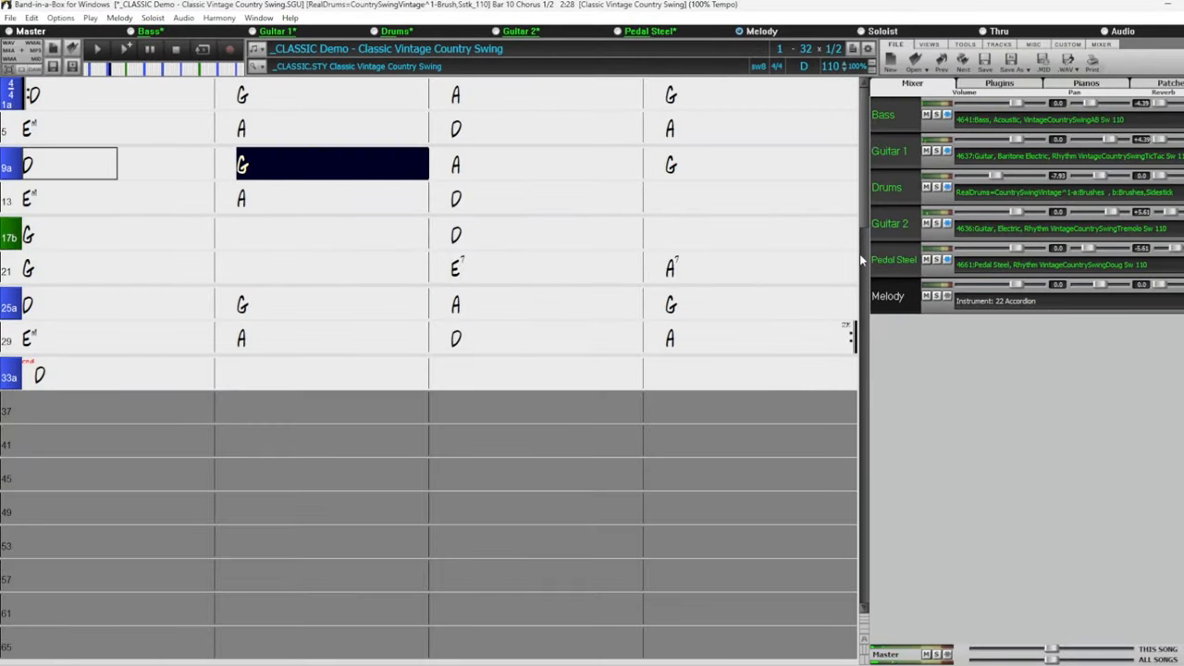
pyautogui.click(546, 164)
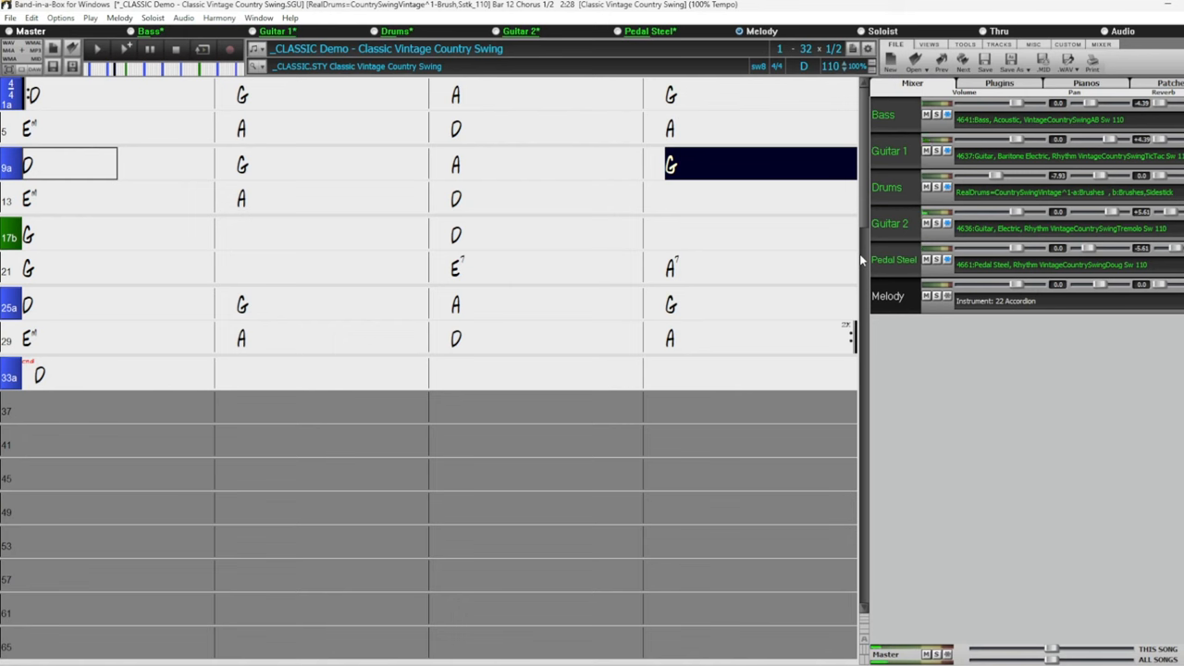
pyautogui.click(118, 198)
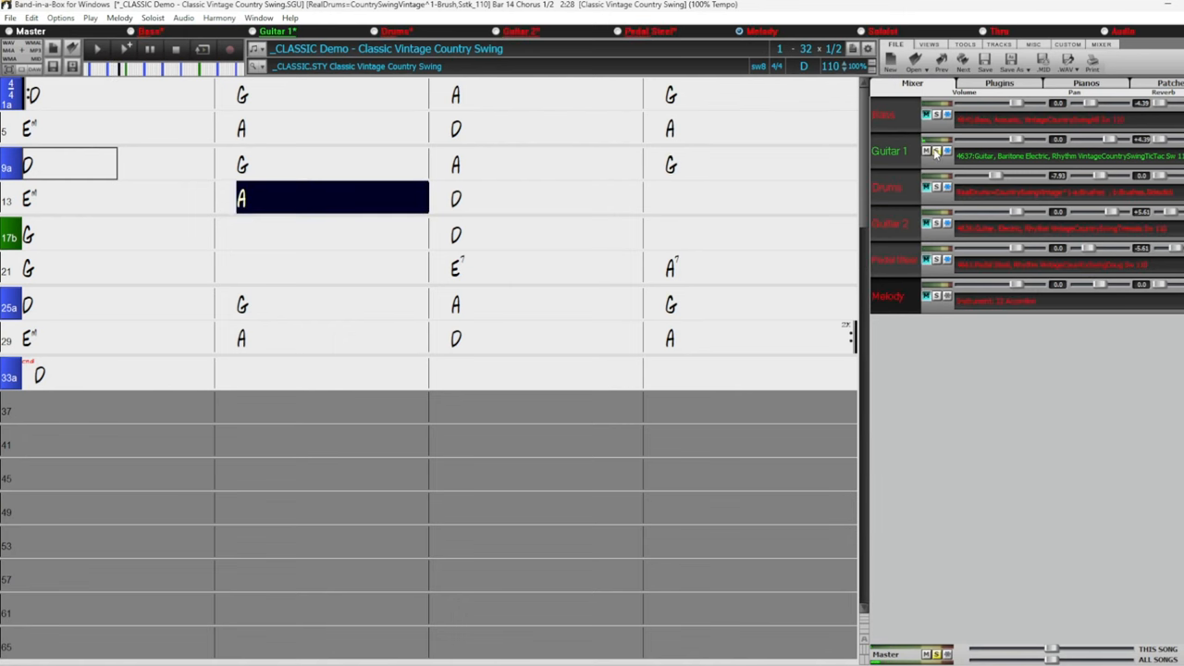
pyautogui.click(546, 197)
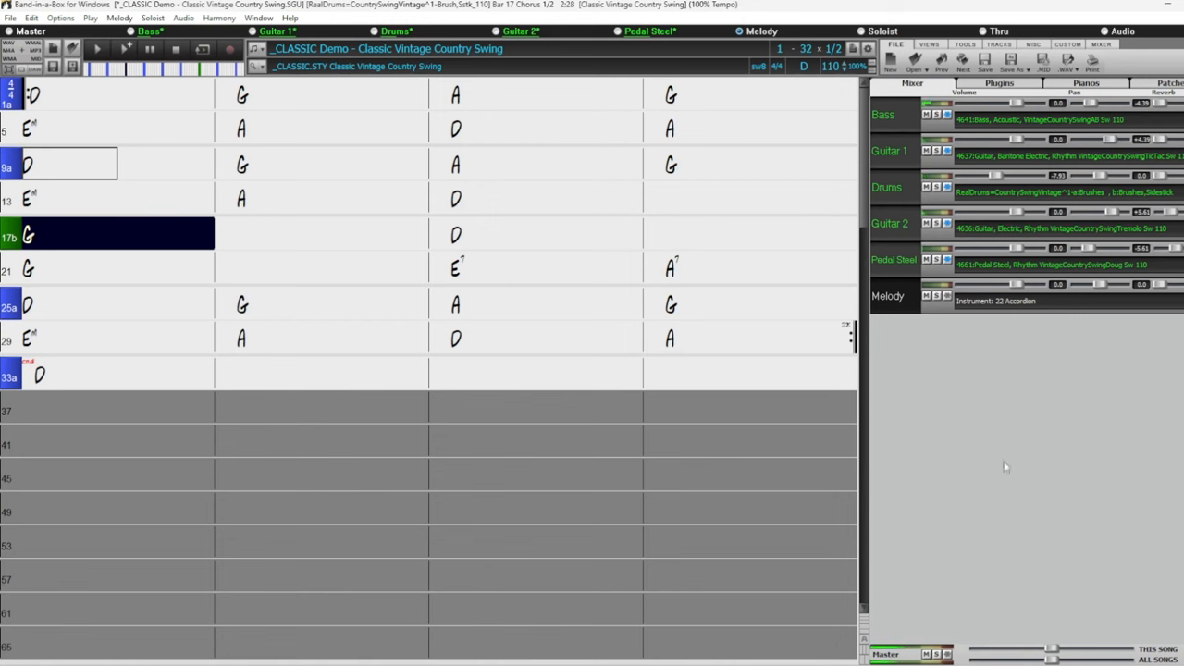
# Step: Browse the StylePicker to the RealTracks Set 432 Pop Jazz styles, highlighting _CHASE
pyautogui.click(331, 234)
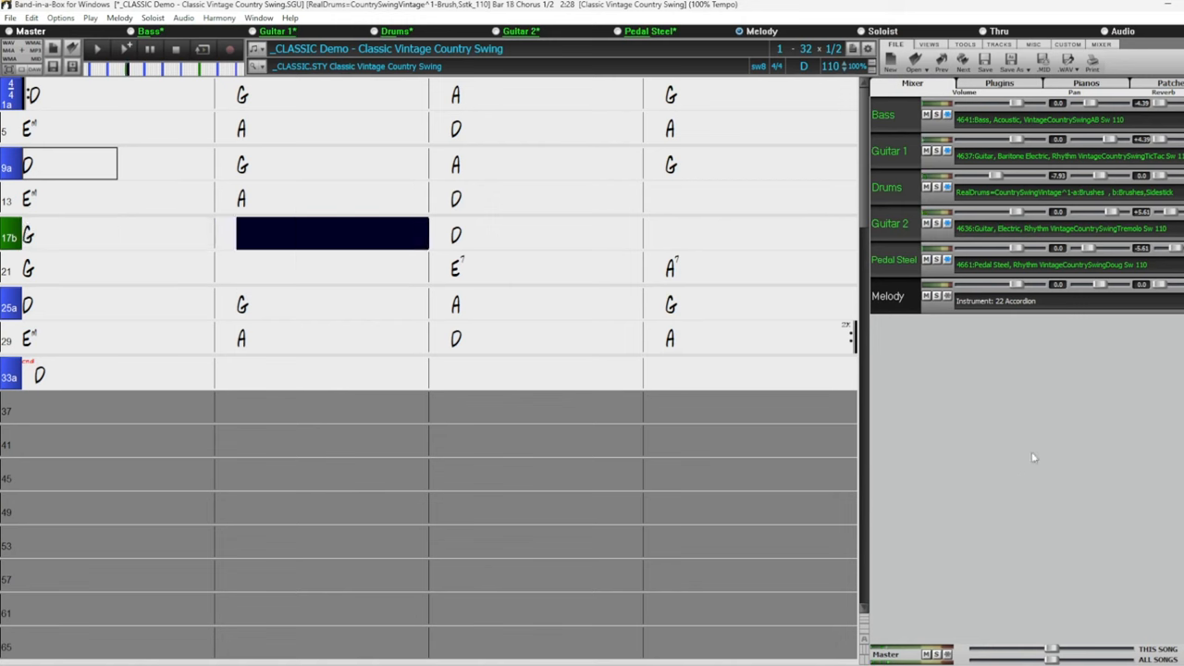
pyautogui.click(546, 233)
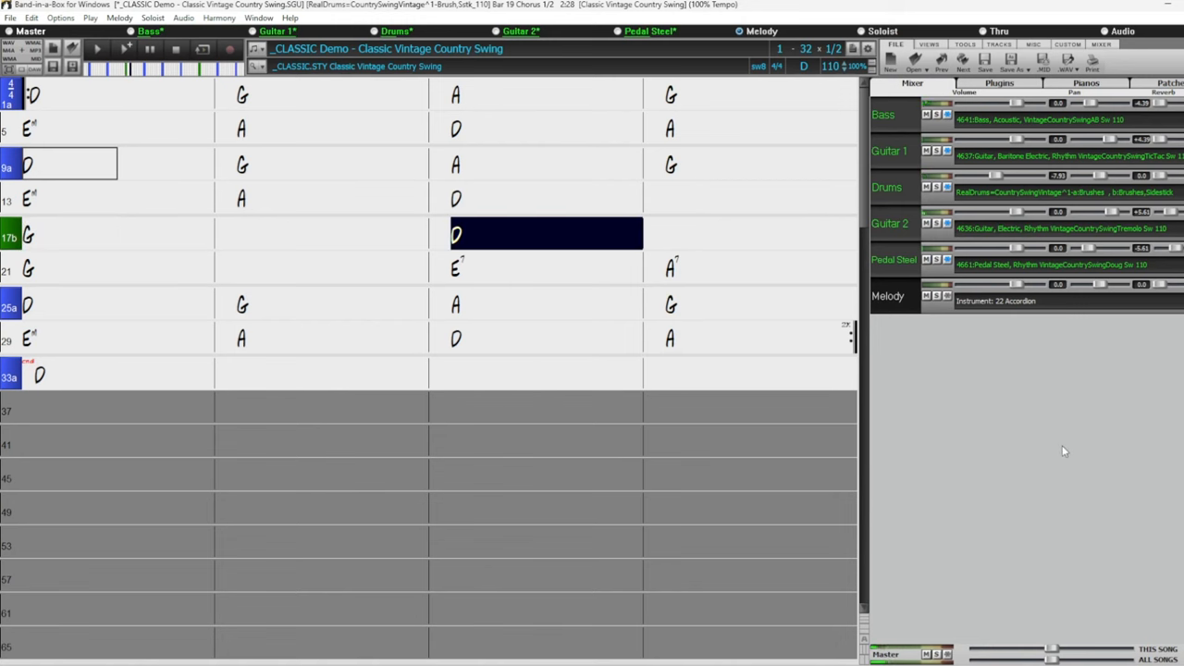
pyautogui.click(758, 234)
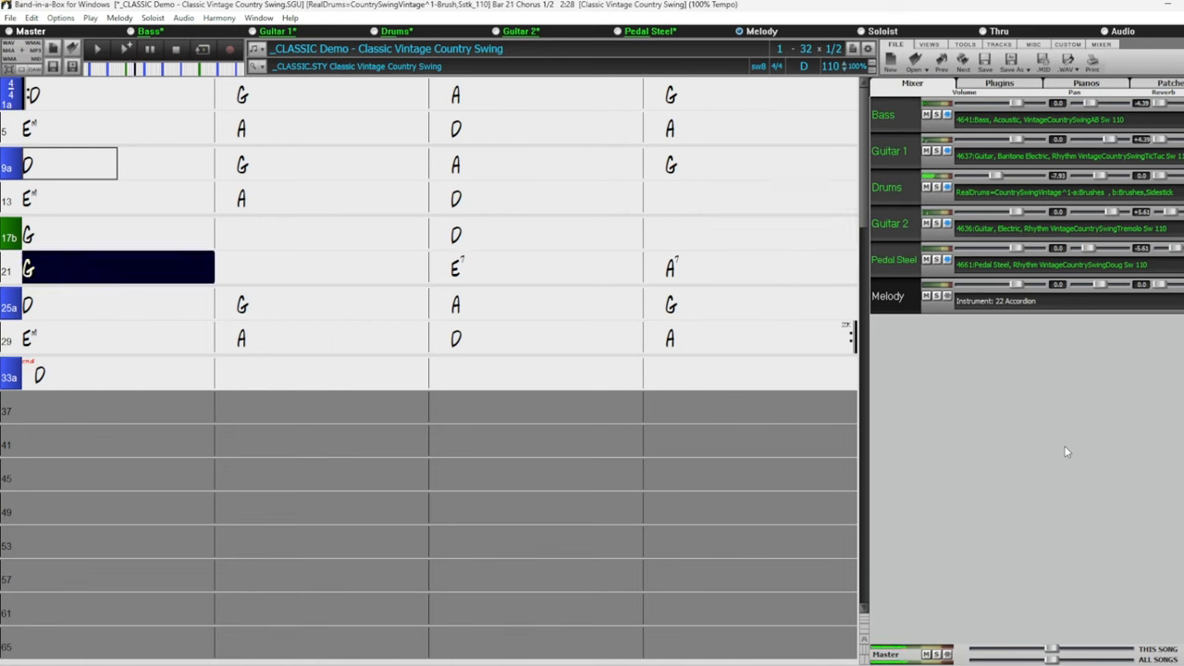
pyautogui.click(331, 267)
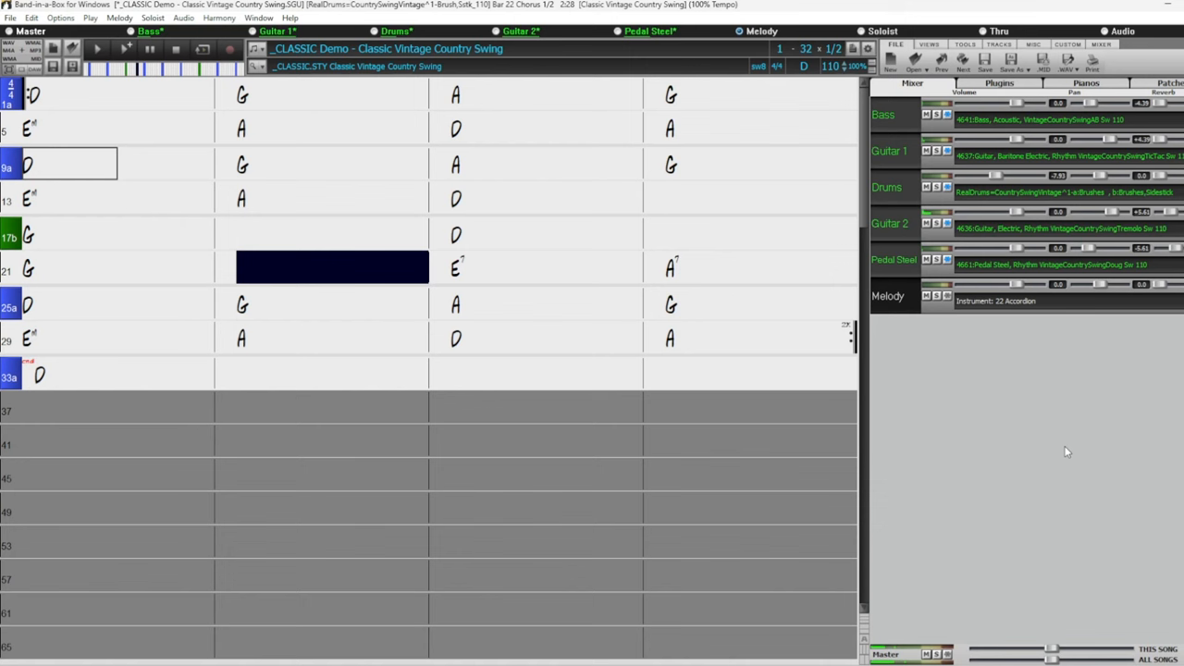
pyautogui.click(545, 268)
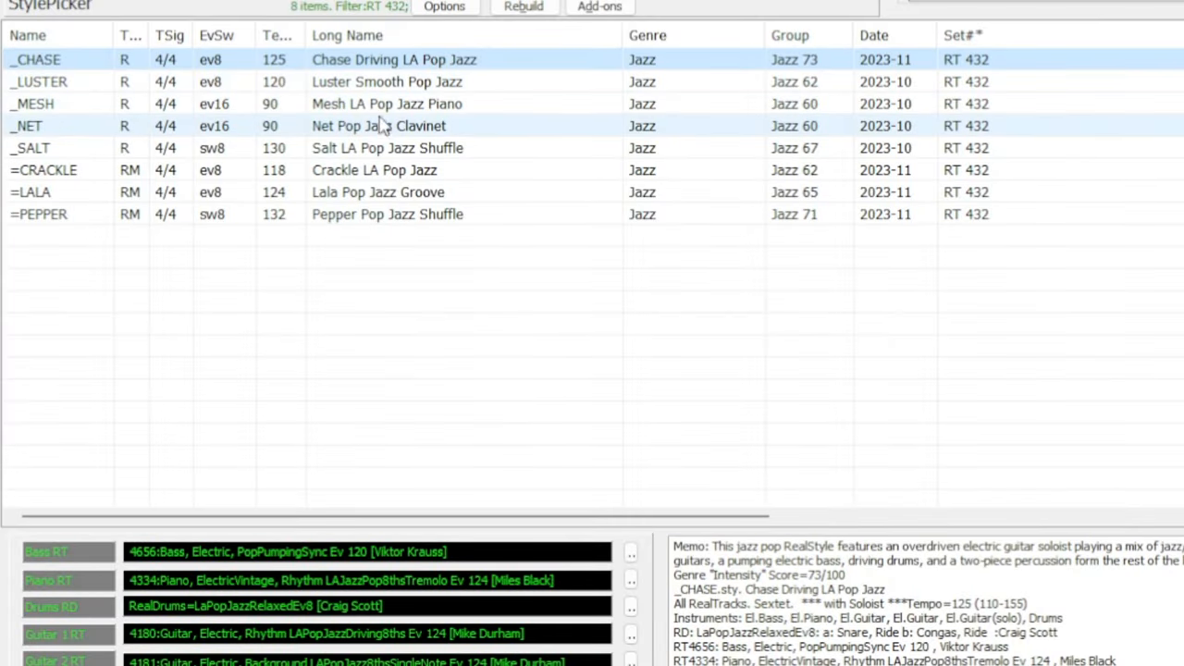
# Step: Audition the _SALT LA Pop Jazz Shuffle style in the StylePicker
pyautogui.click(389, 148)
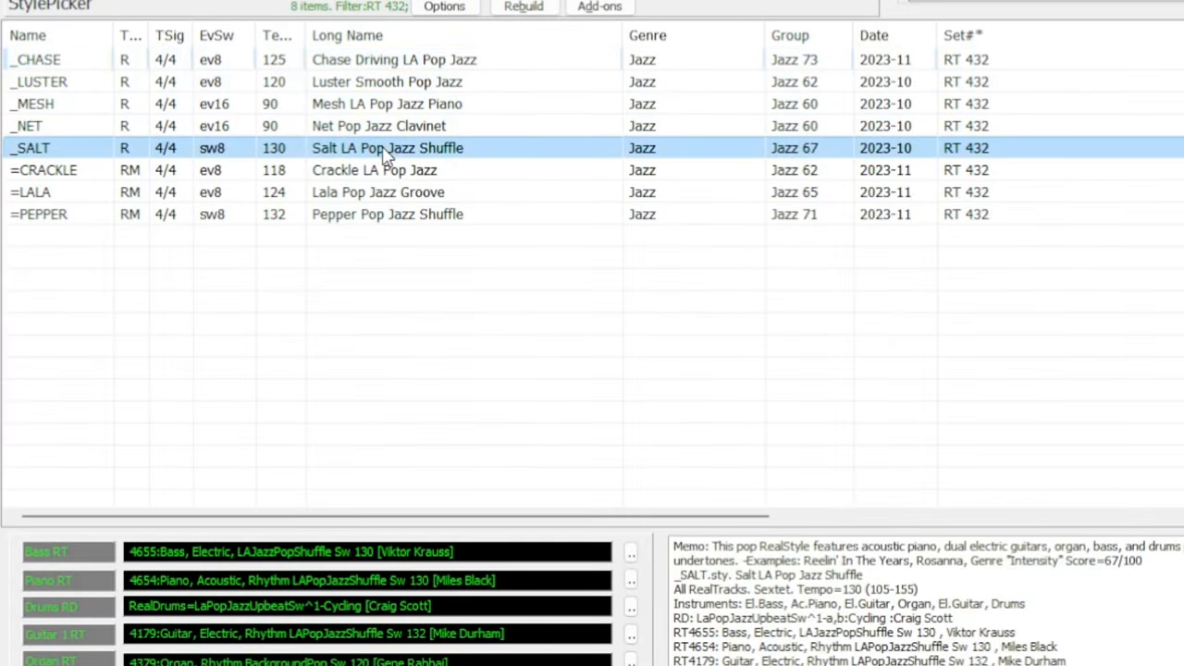
pyautogui.moveTo(395, 85)
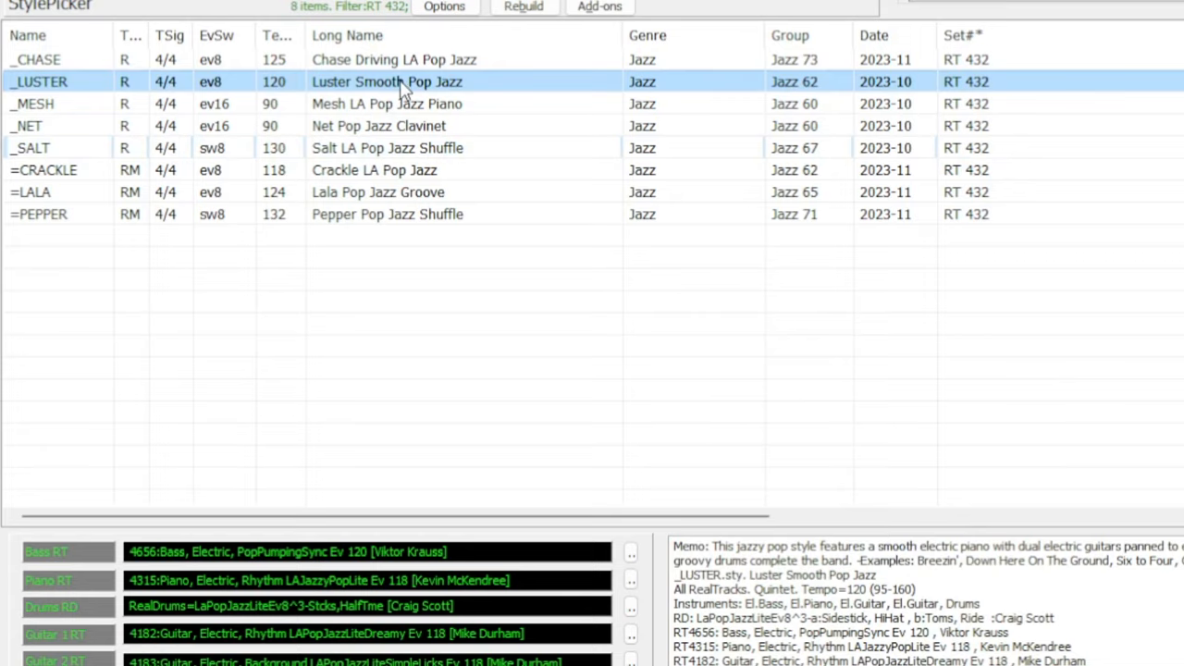
pyautogui.moveTo(405, 89)
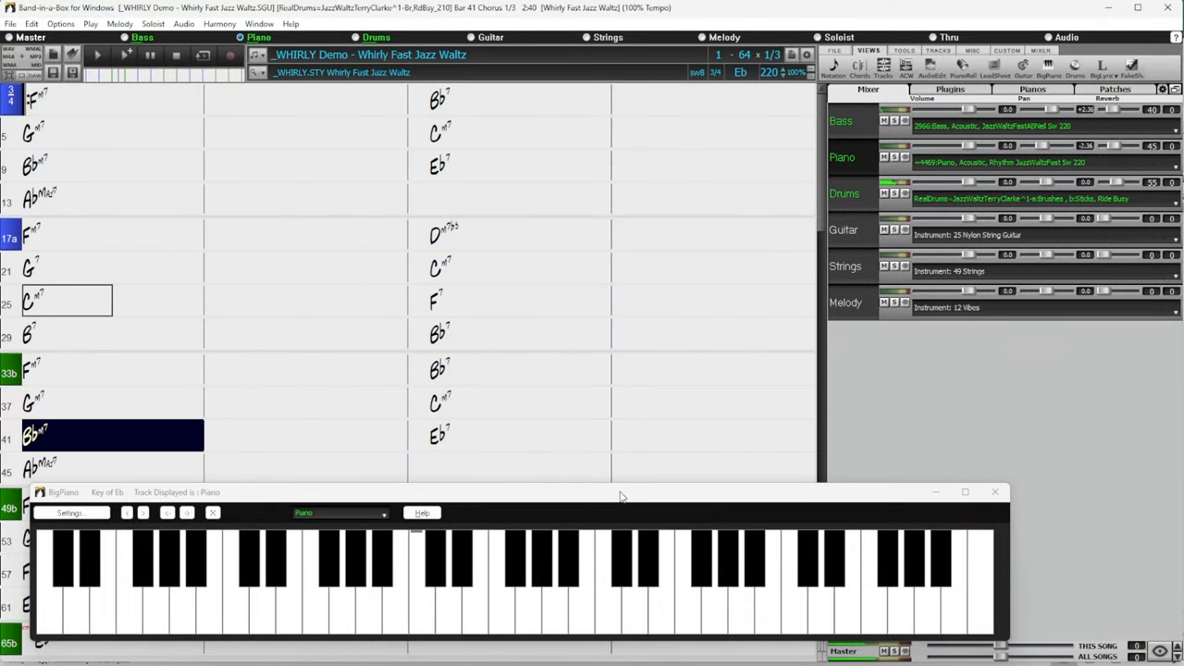
# Step: Load the _CLOUDS Danceable Reggaeton demo and close the BigPiano window
pyautogui.click(518, 435)
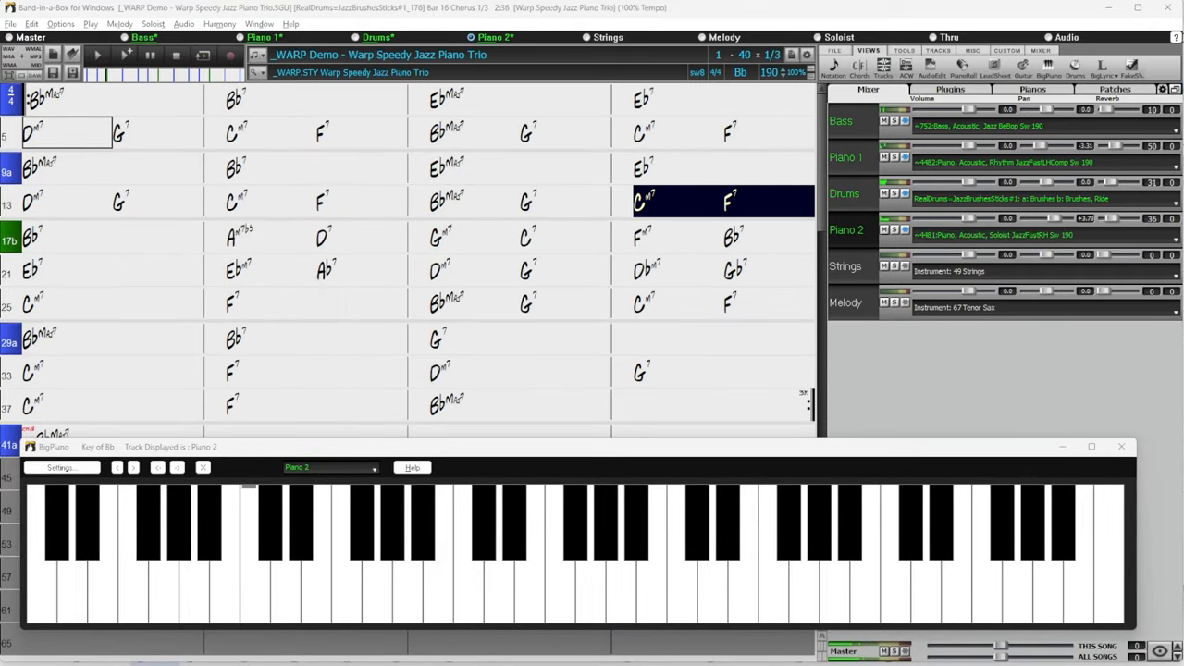
pyautogui.click(315, 236)
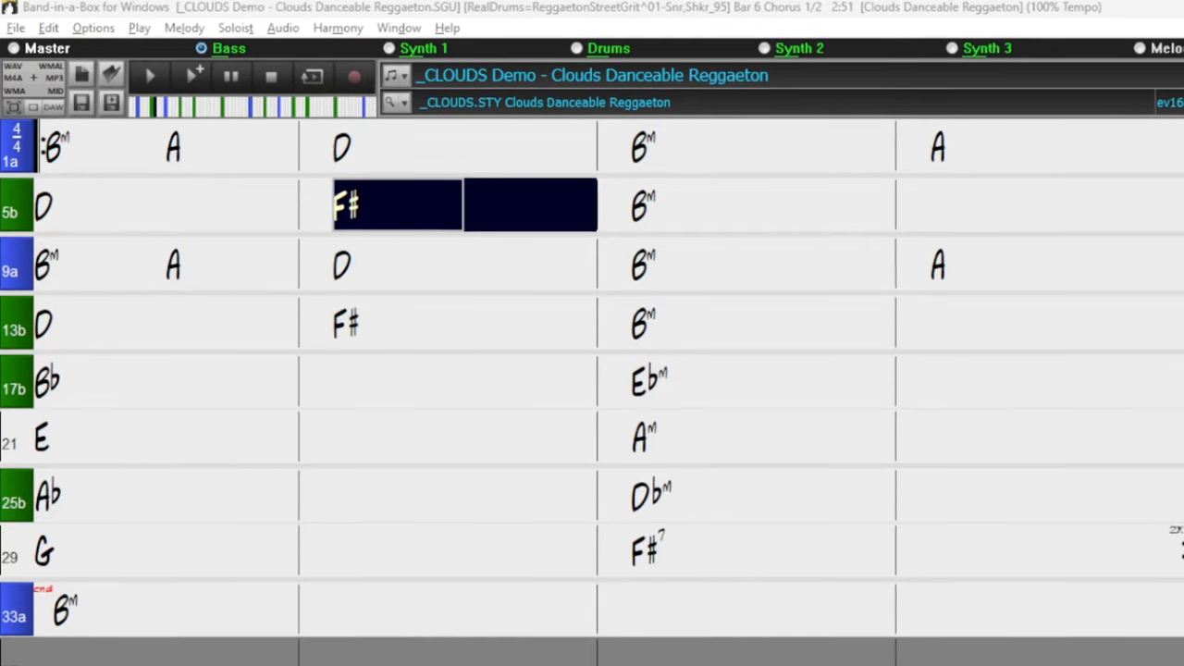
# Step: Show the MultiPicker's MIDI SuperTracks tab listing 399 tracks
pyautogui.click(749, 204)
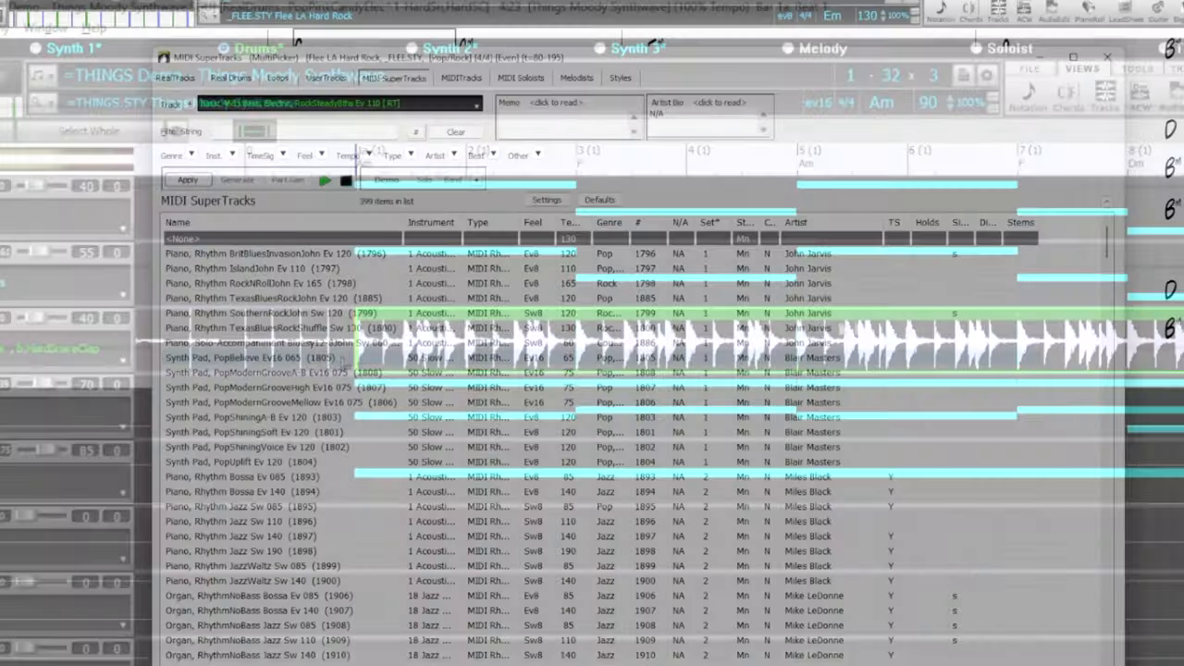
# Step: Switch to the RealTracks list, push the bar 14 chord an eighth, and open bar 15 settings
pyautogui.click(259, 433)
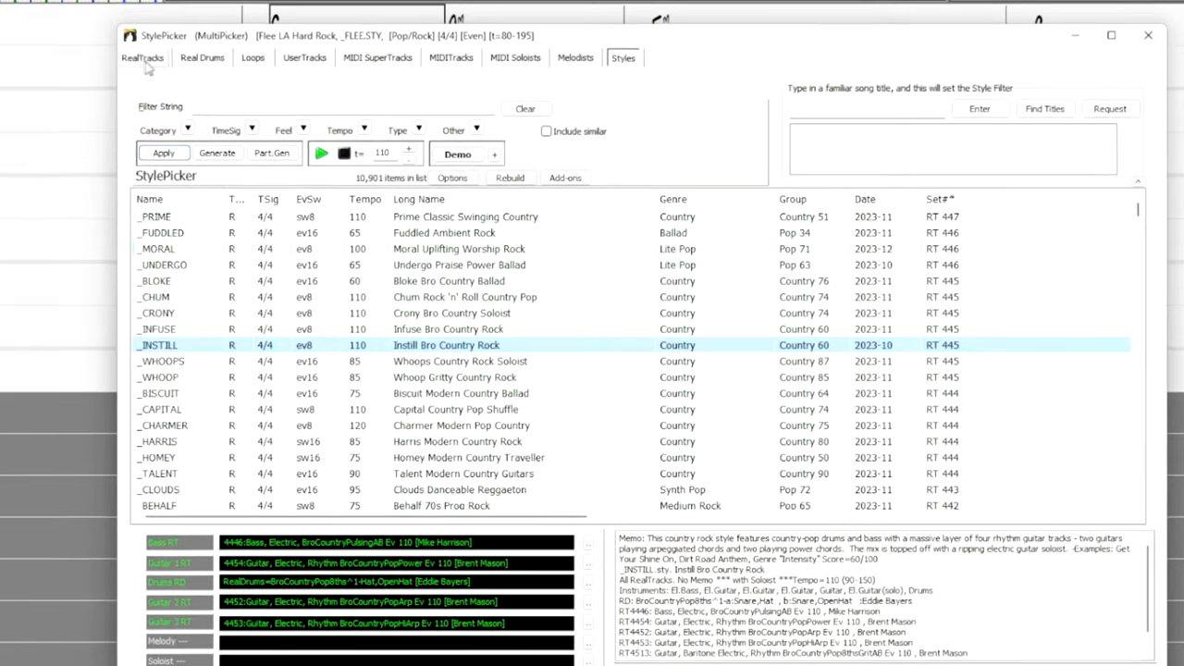
pyautogui.click(141, 58)
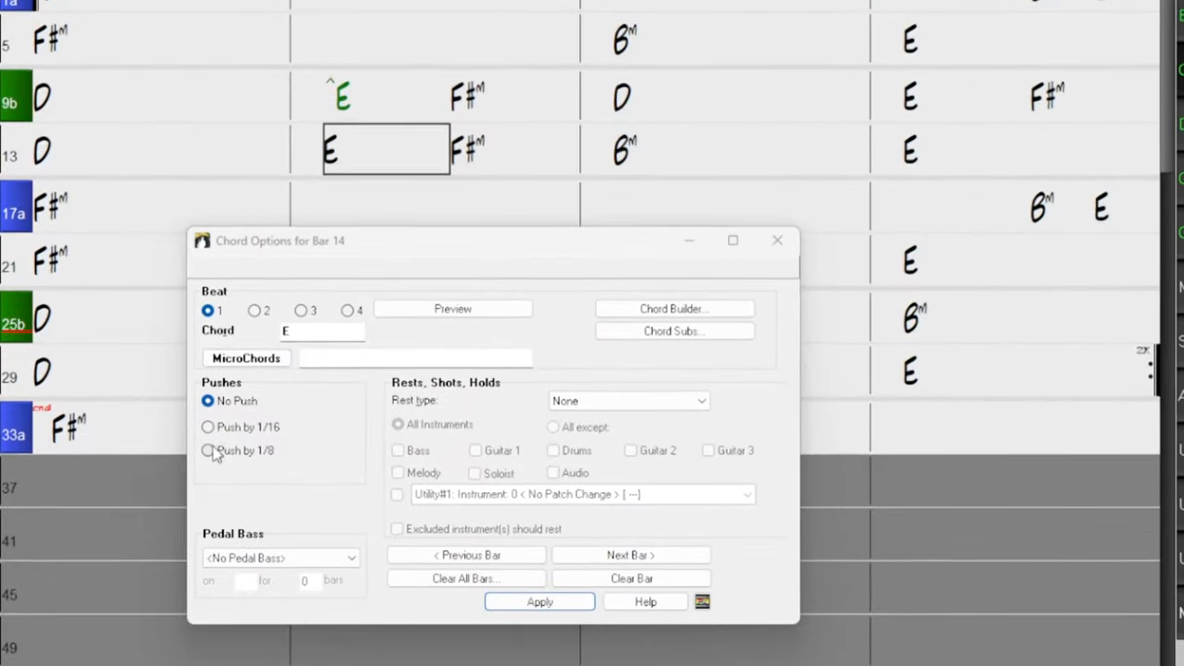
pyautogui.click(631, 554)
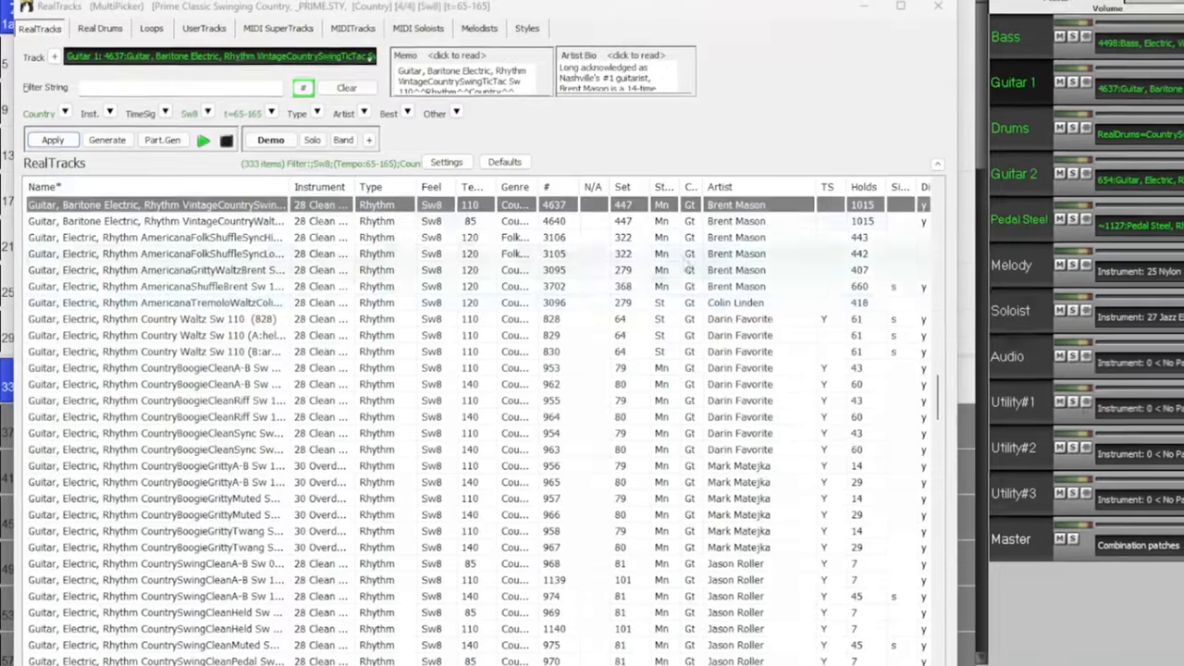
pyautogui.click(185, 318)
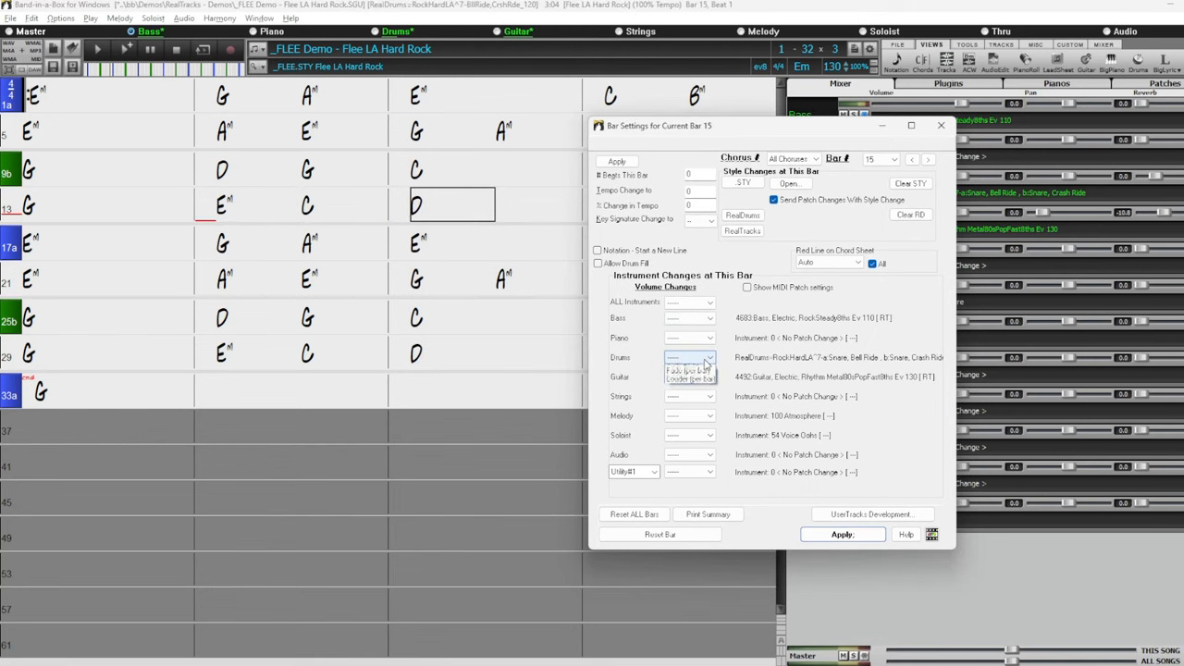
# Step: Set a drums volume change at bar 15, regenerate drums bars 7-8, and mute Utility#7 from bar 23
pyautogui.click(707, 357)
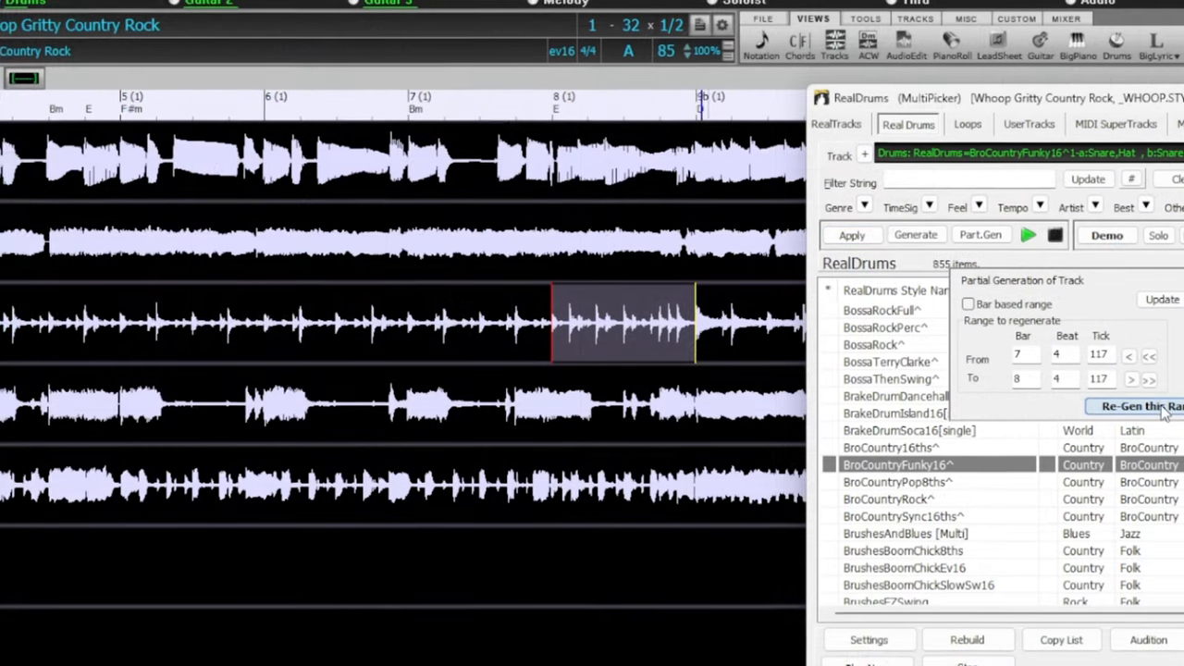
pyautogui.click(1138, 407)
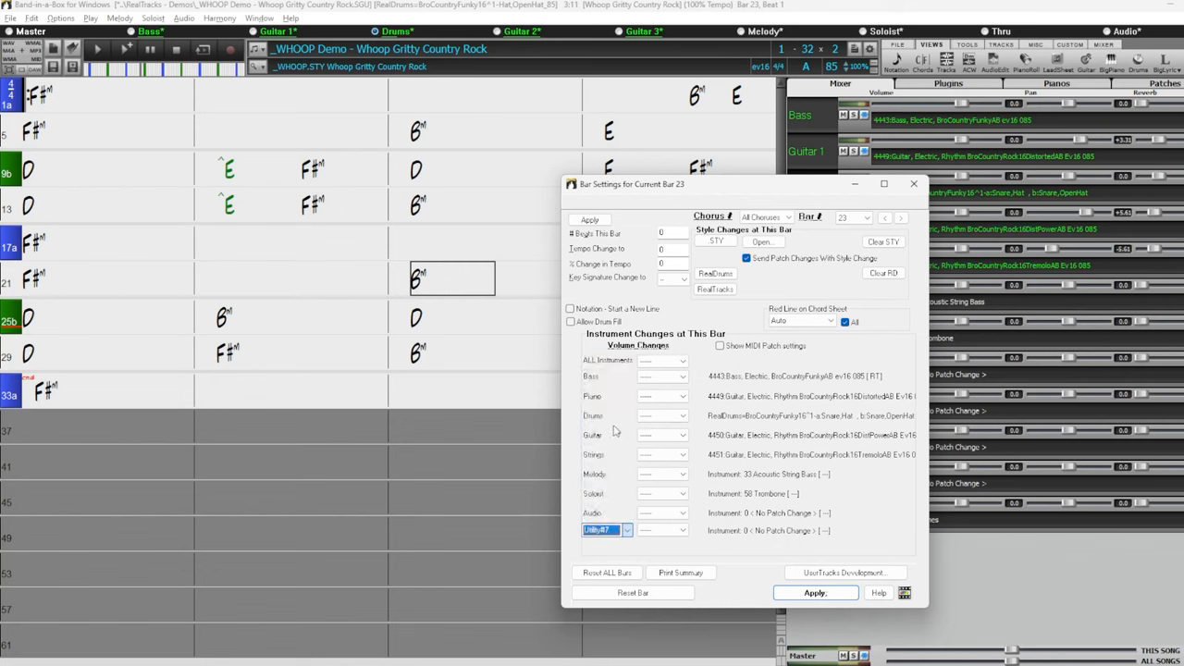
pyautogui.click(682, 529)
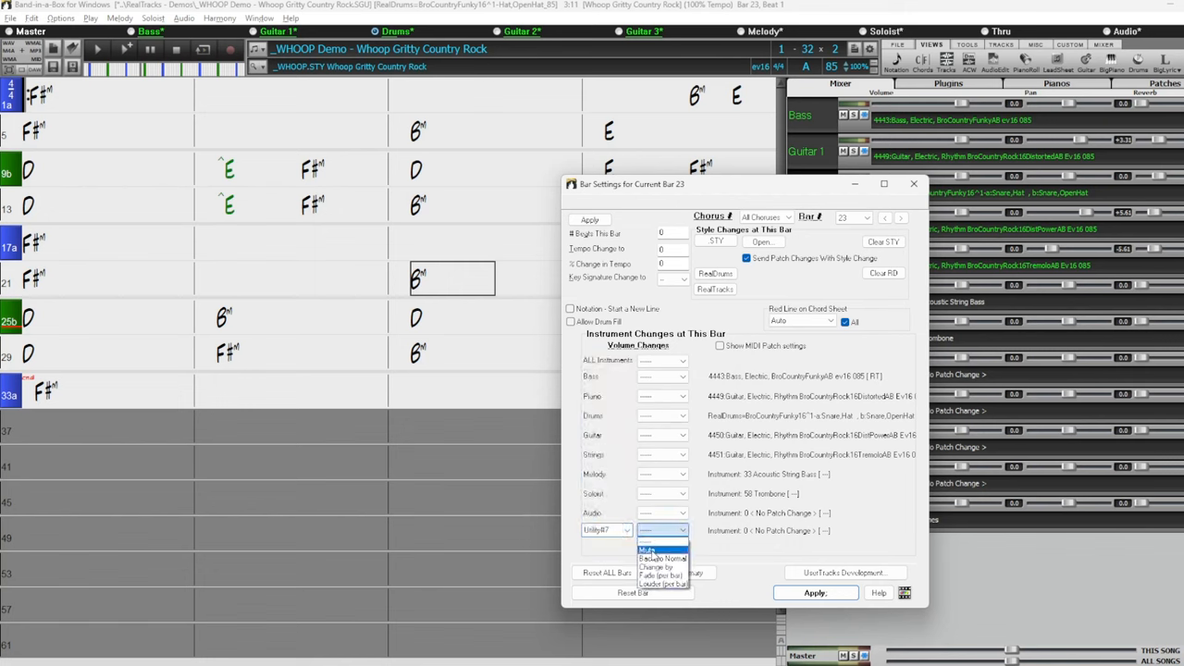
pyautogui.click(648, 551)
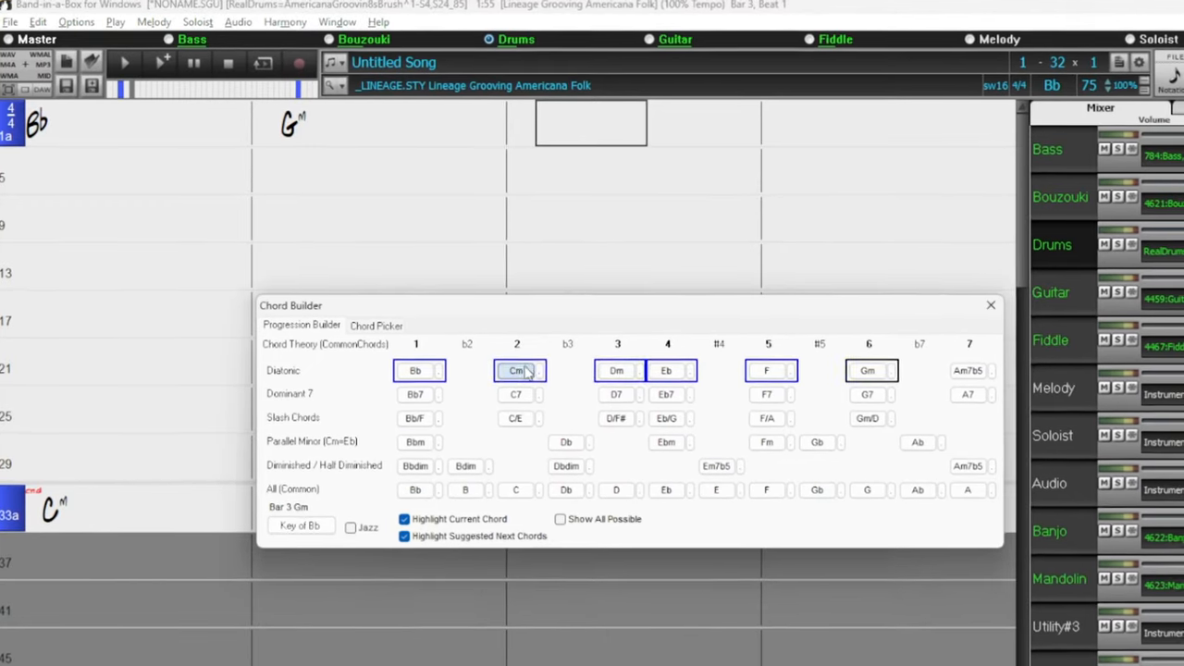
# Step: Try Cm at bar 3, pick the Background Euro Tek Ev16 120 Pop track, and play
pyautogui.click(517, 370)
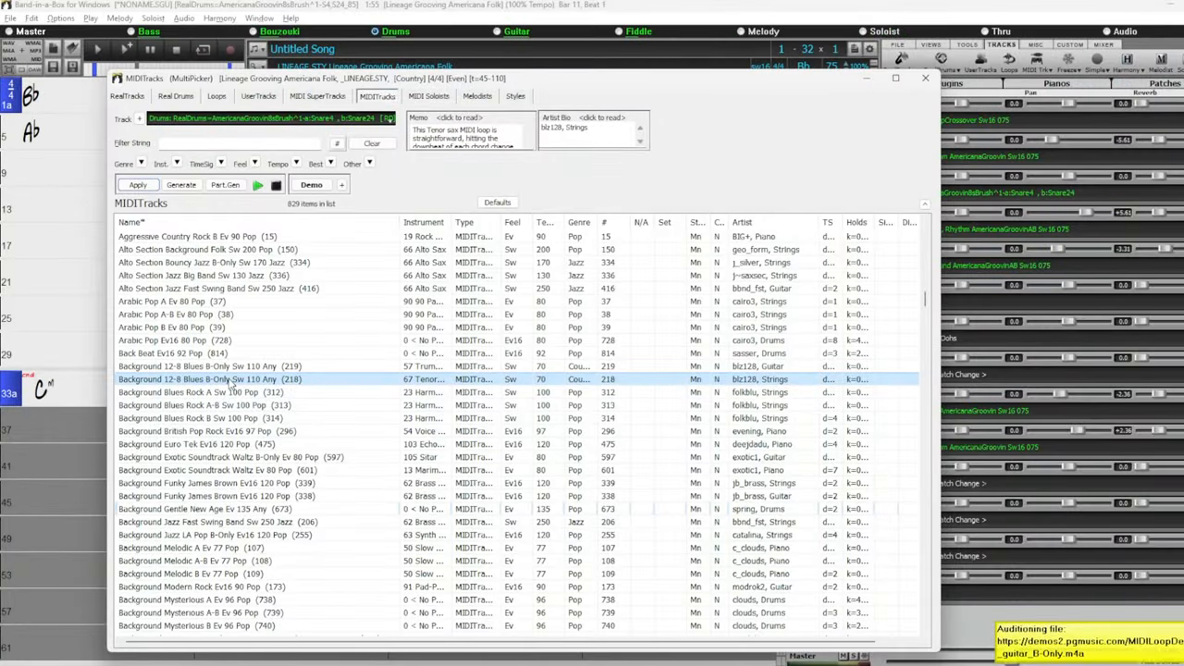
pyautogui.click(231, 444)
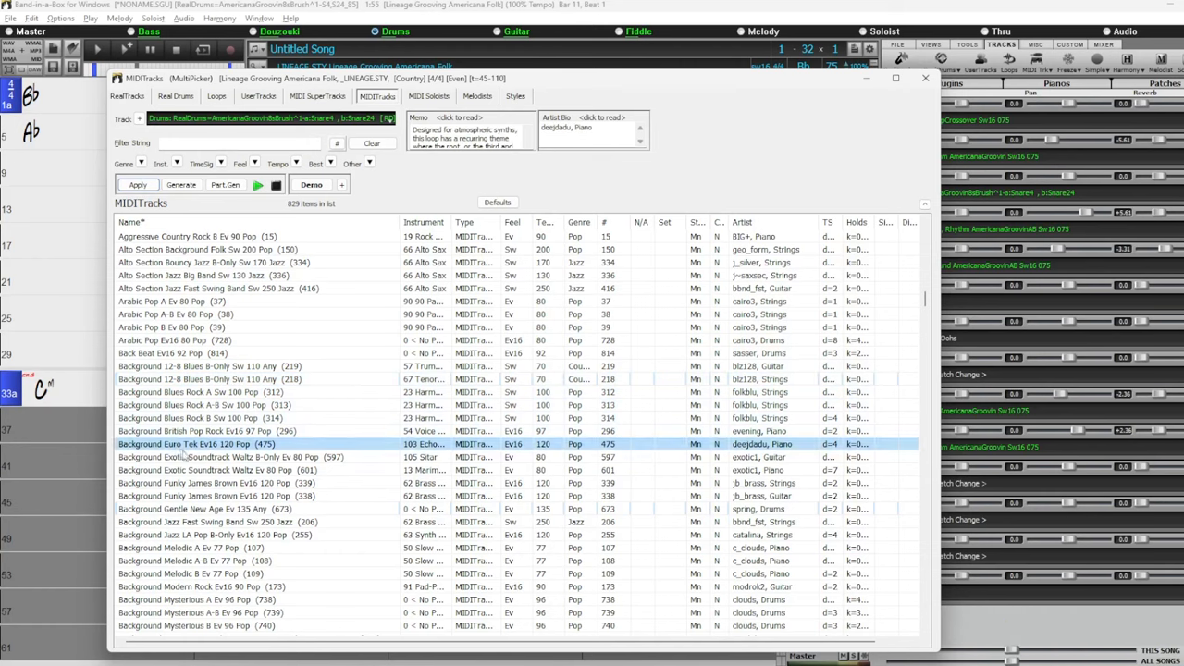
pyautogui.click(213, 508)
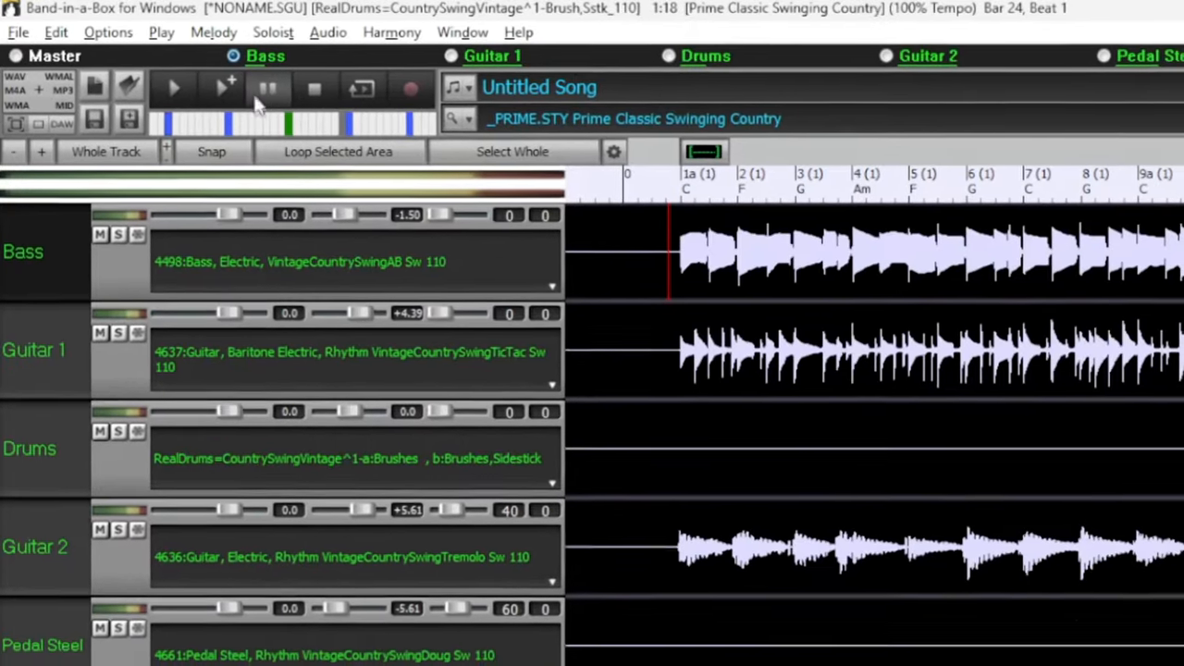
pyautogui.click(172, 86)
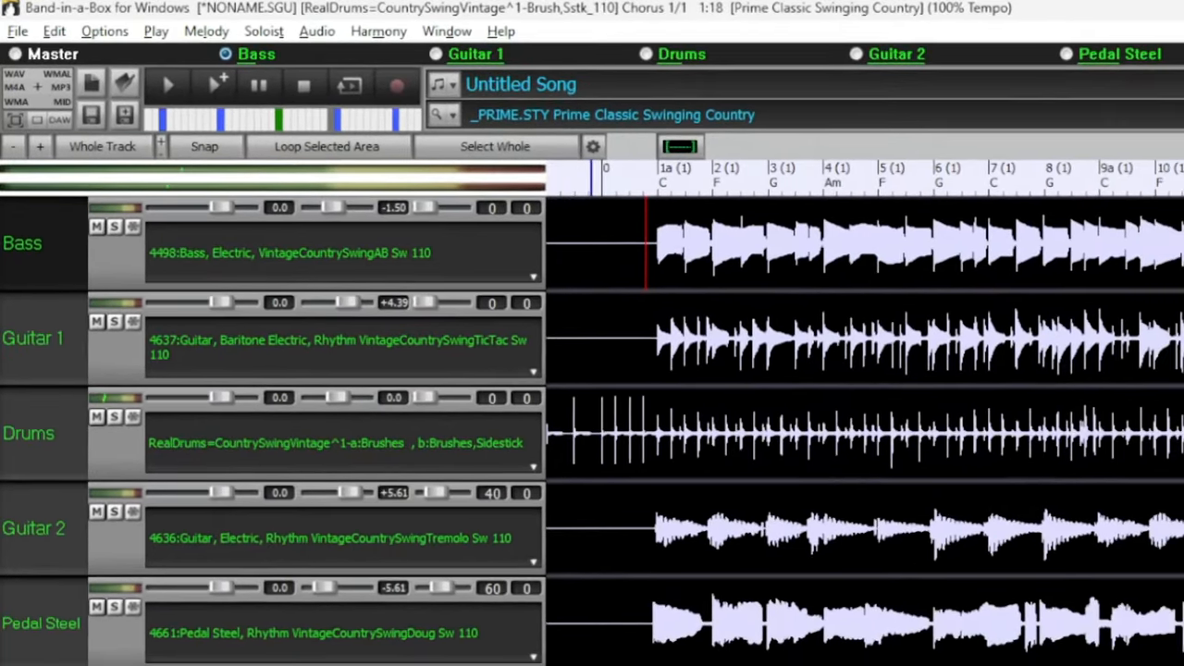